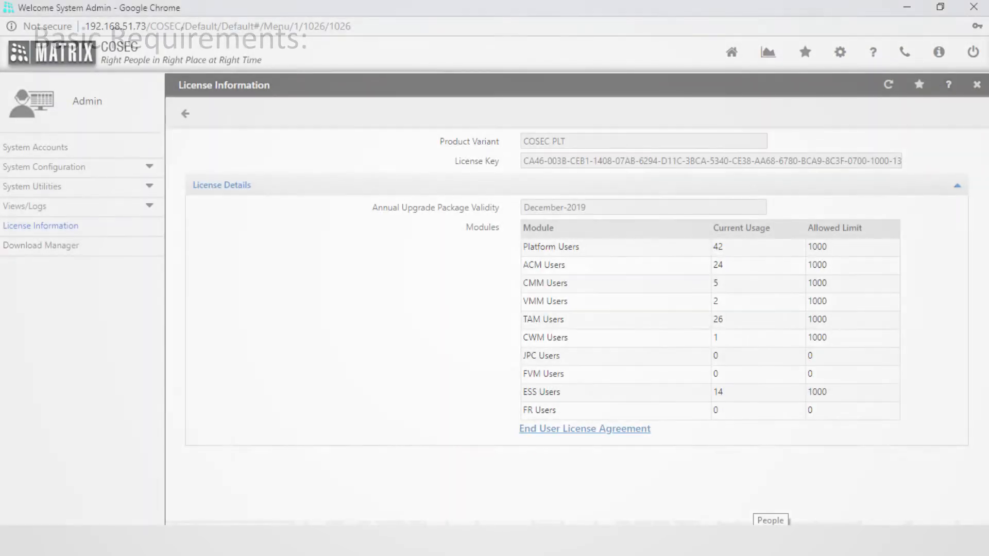
pyautogui.moveTo(541, 391)
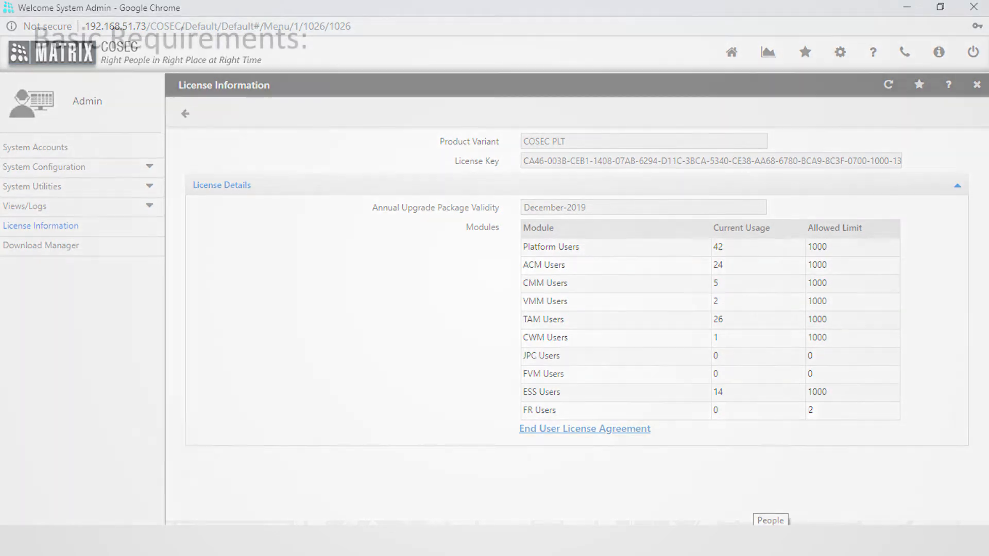
# Close the License Information page and return to the COSEC module home screen
pyautogui.click(731, 52)
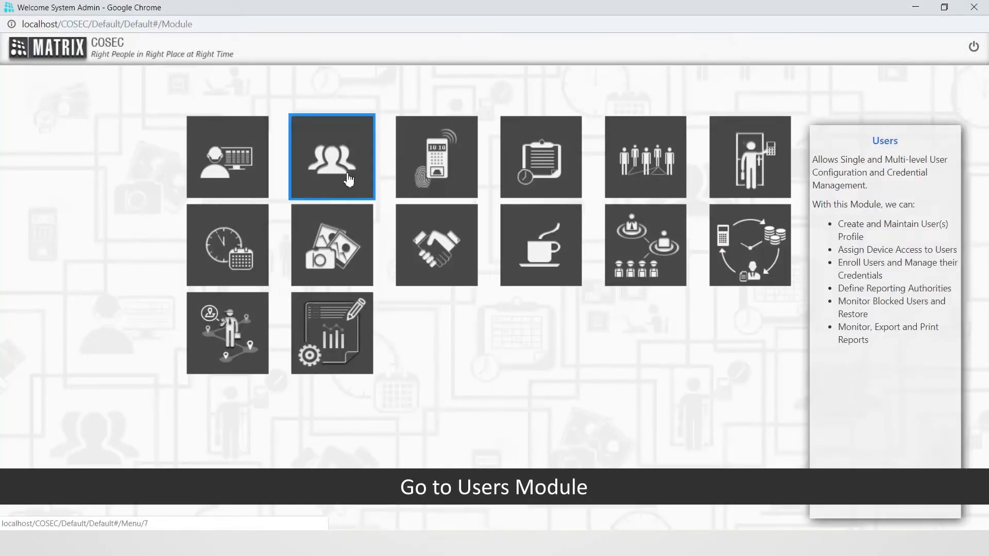
pyautogui.click(331, 155)
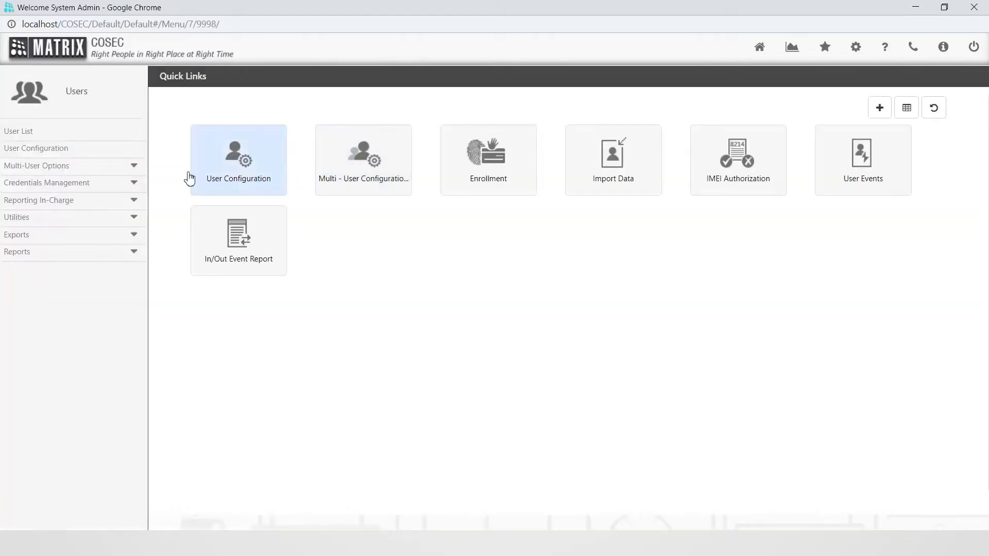
pyautogui.click(17, 131)
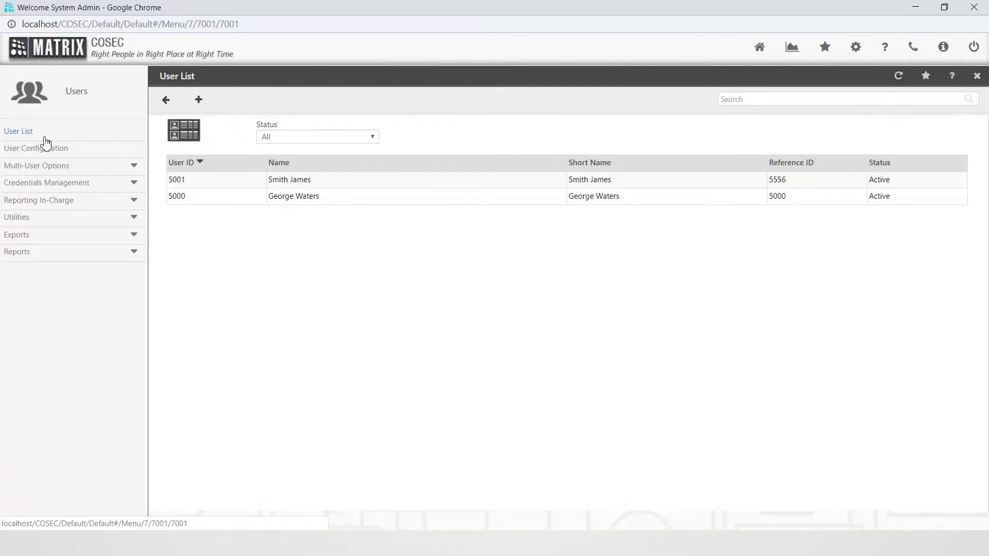
pyautogui.click(36, 148)
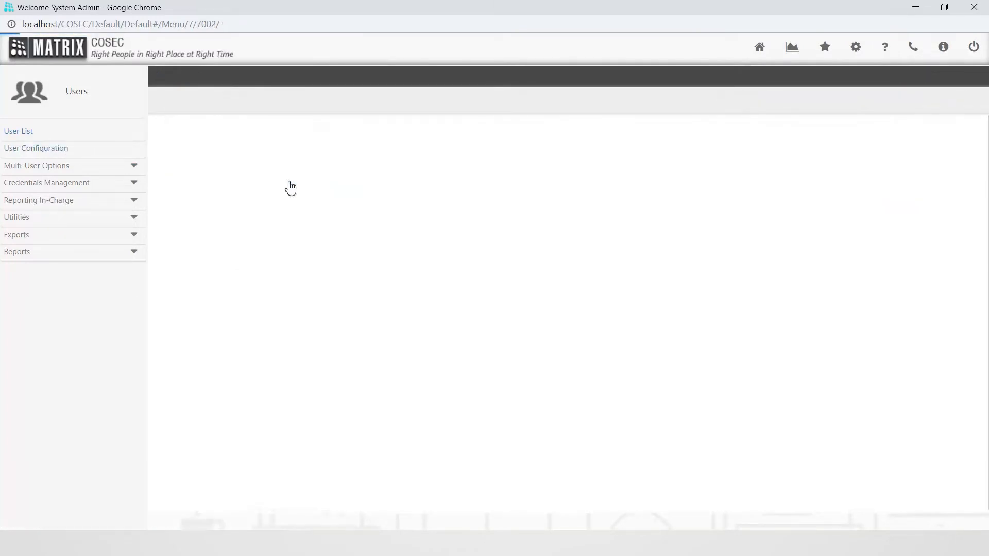
pyautogui.click(36, 149)
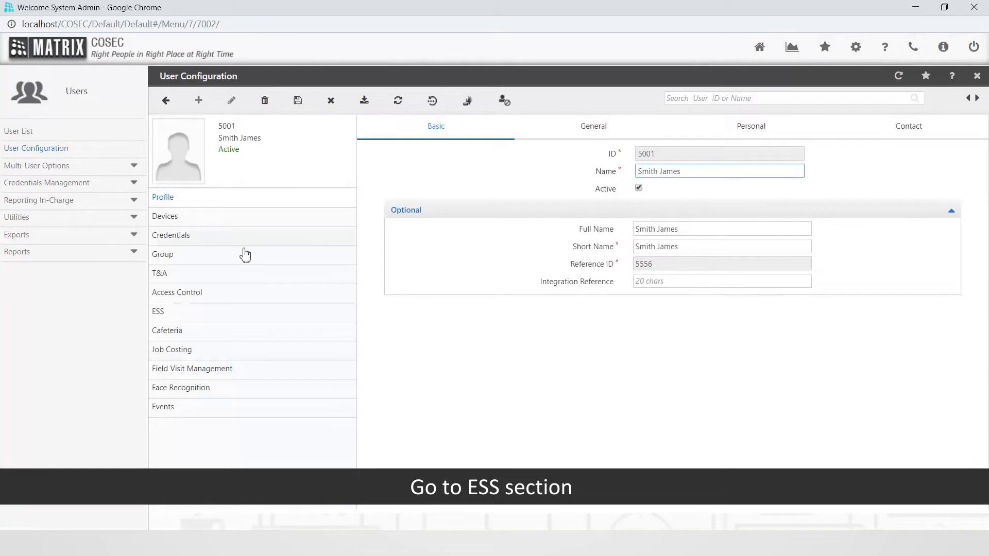
pyautogui.click(157, 311)
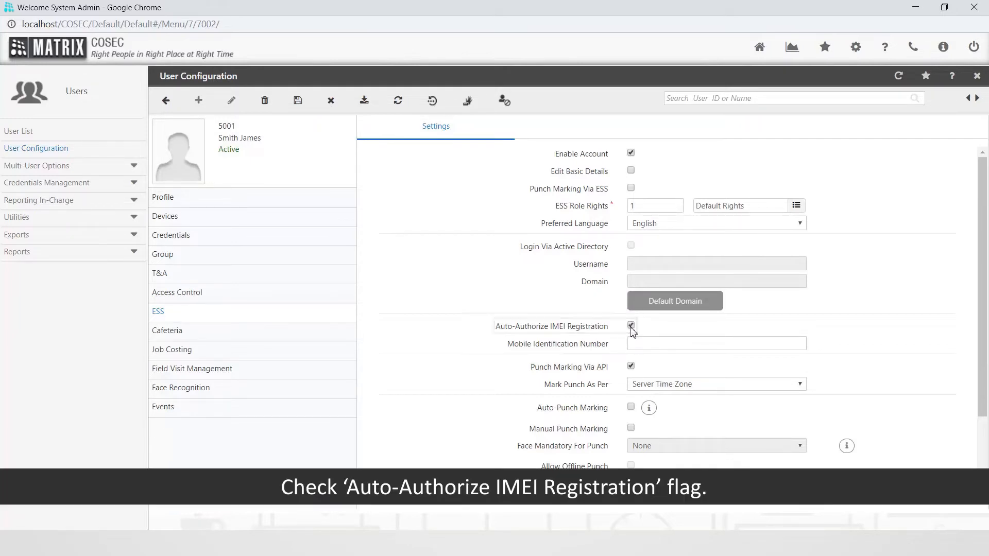
pyautogui.click(630, 326)
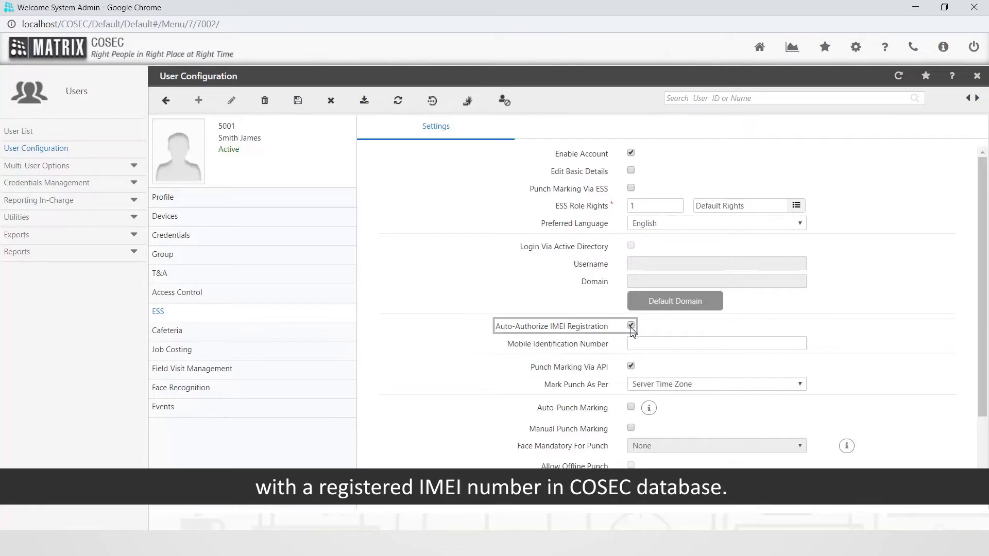
pyautogui.click(630, 327)
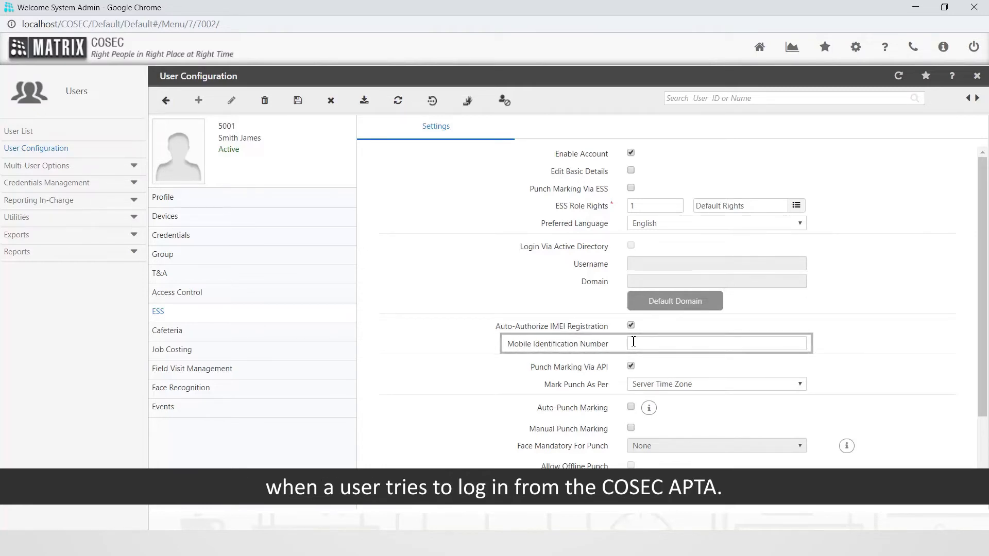
pyautogui.click(629, 428)
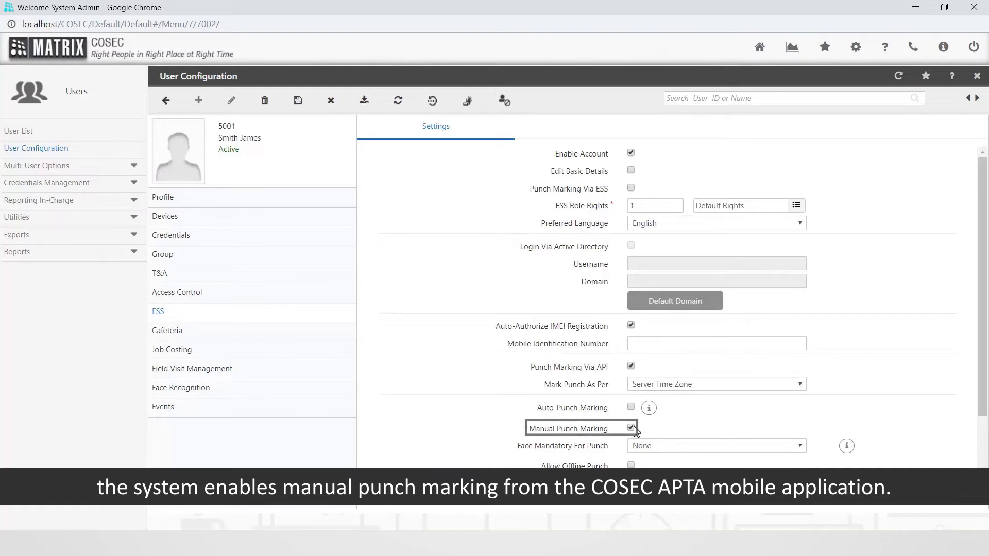
pyautogui.click(630, 429)
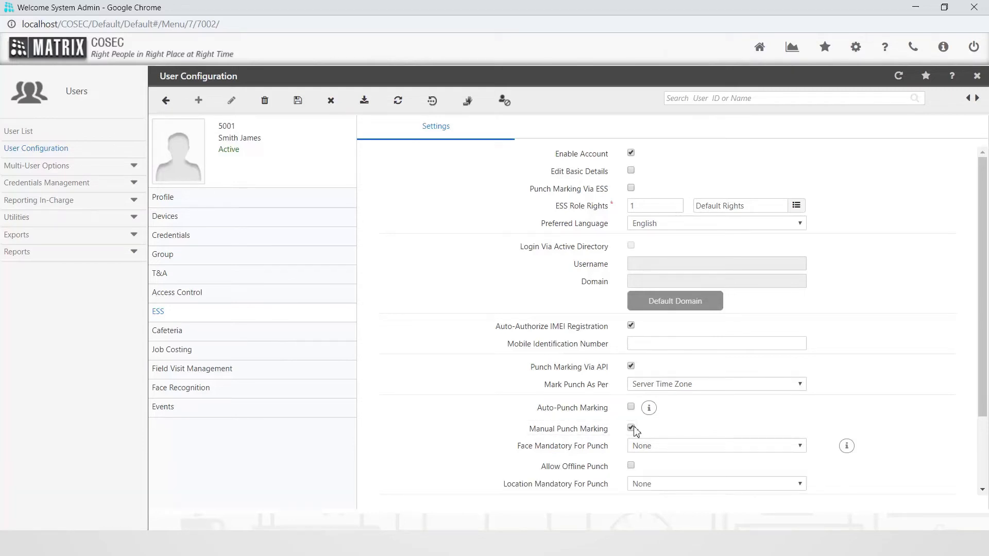
pyautogui.click(181, 388)
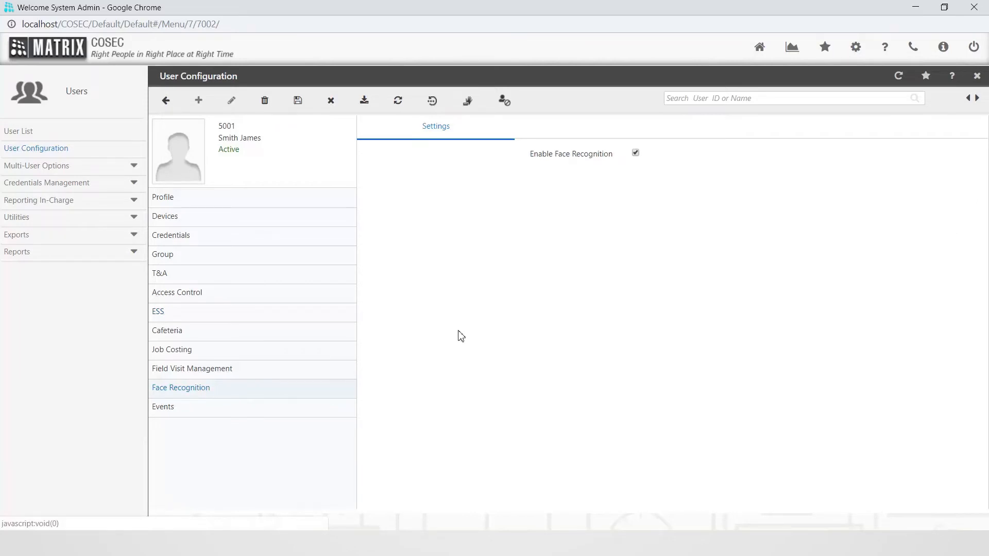
pyautogui.moveTo(637, 169)
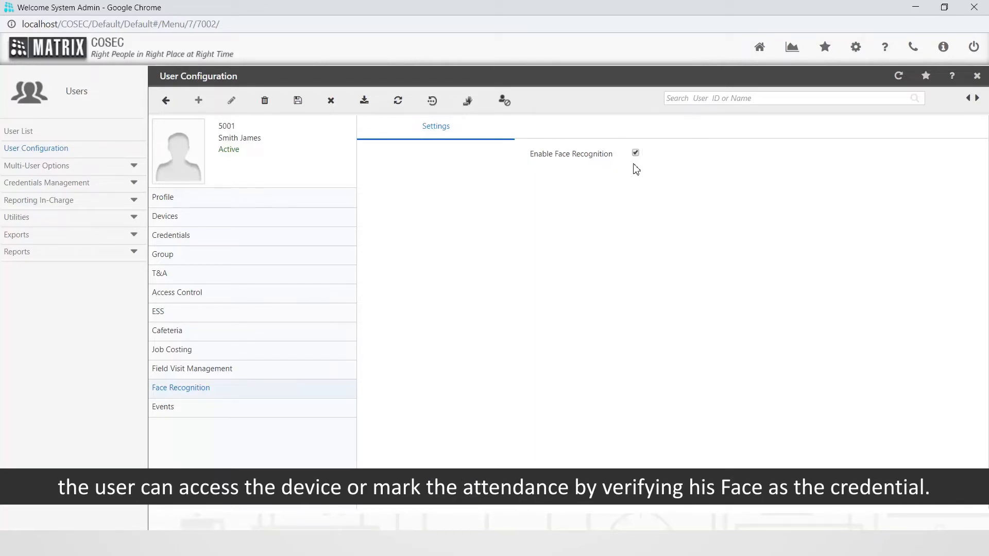
pyautogui.moveTo(581, 175)
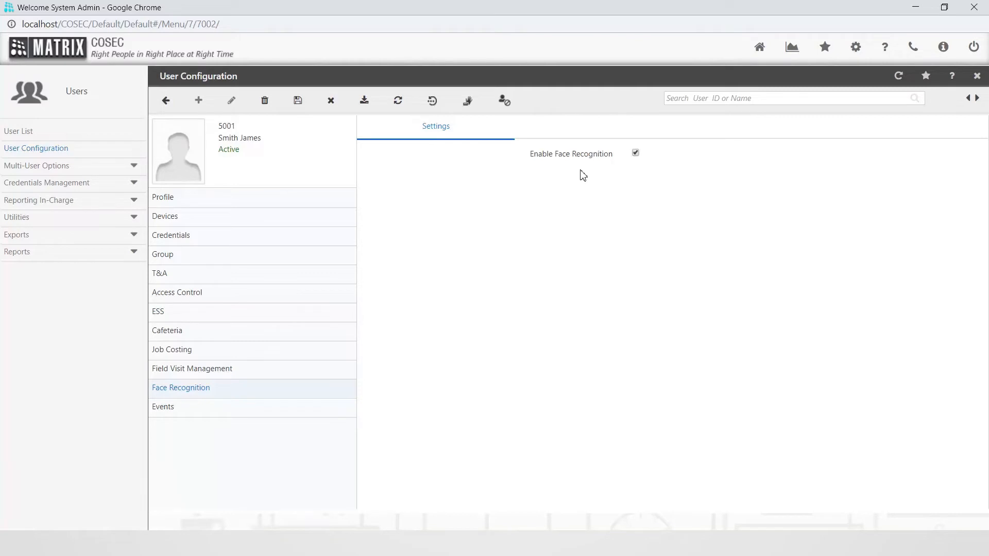
pyautogui.moveTo(320, 123)
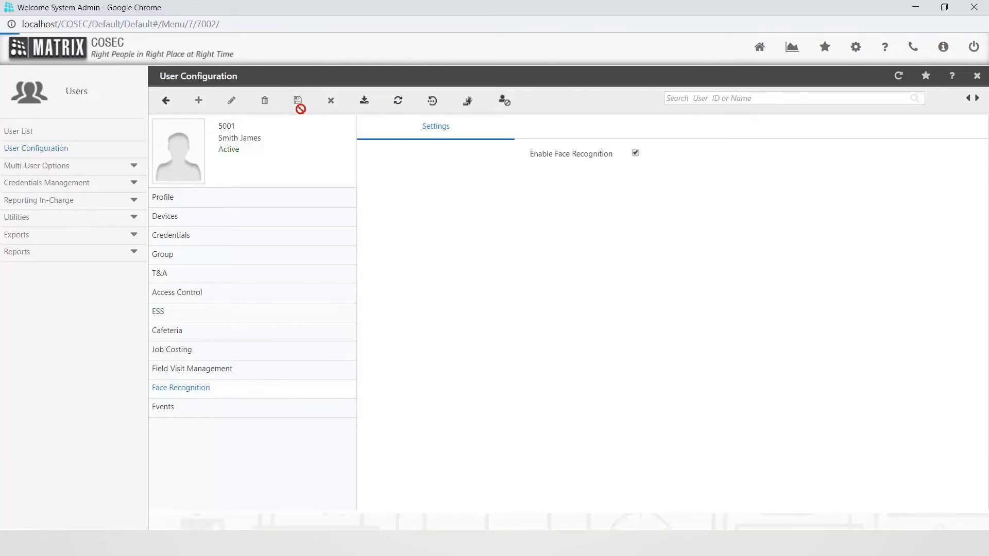
pyautogui.click(297, 101)
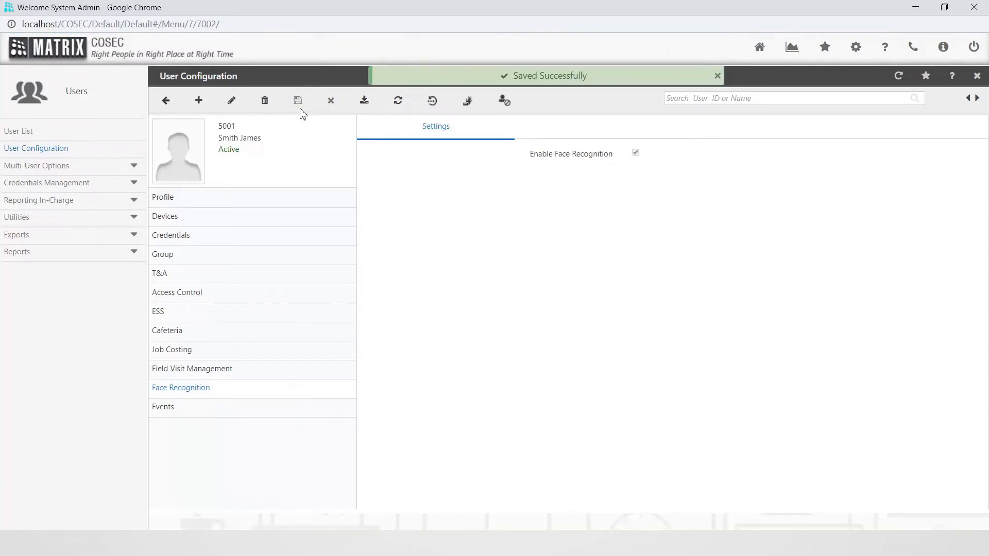
pyautogui.moveTo(866, 129)
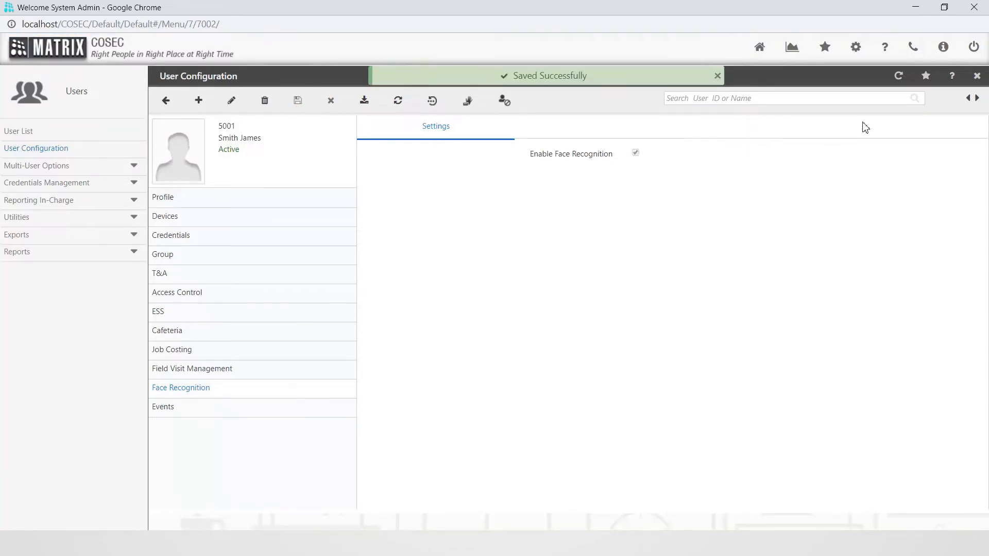
pyautogui.click(973, 47)
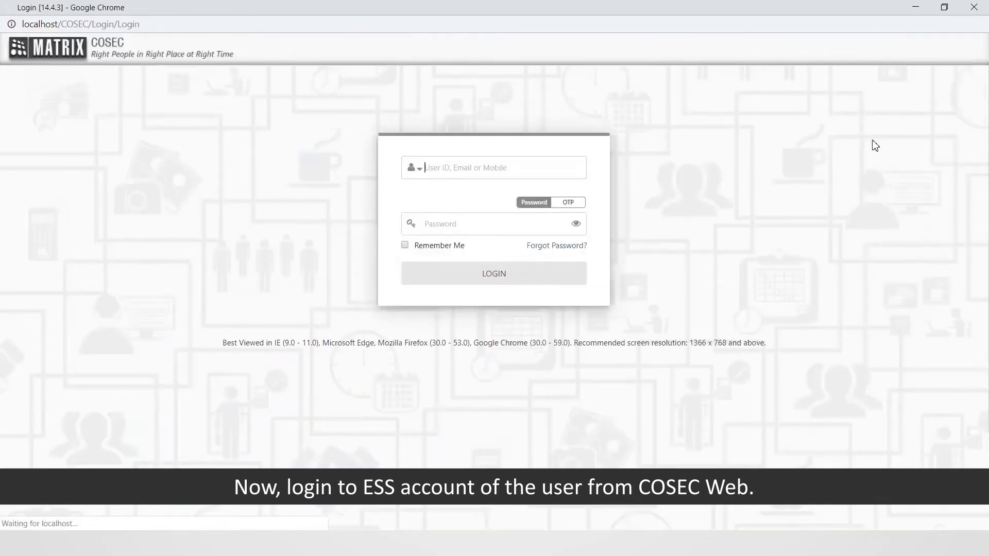
# Submit user ID 5001 and set and confirm a new ESS password
pyautogui.write('5')
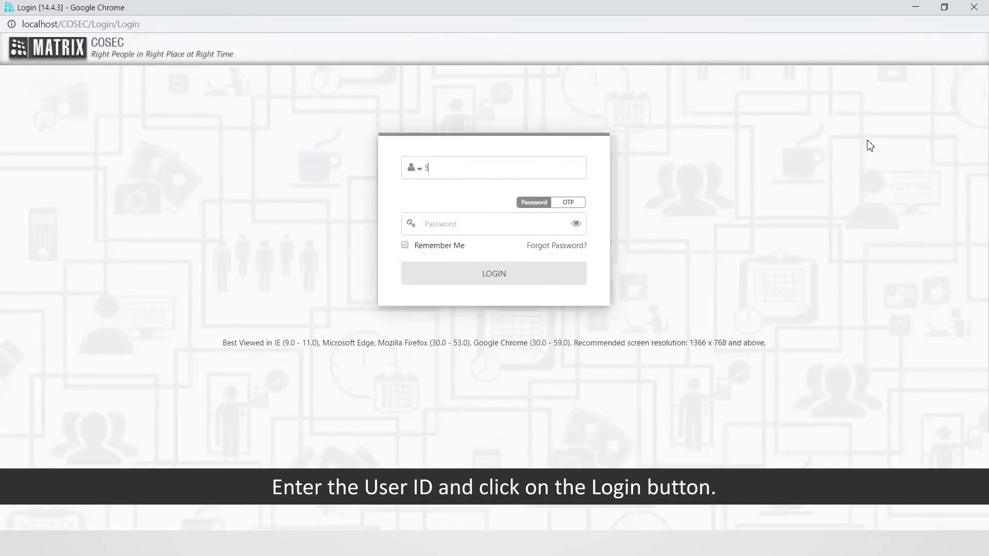
pyautogui.write('001')
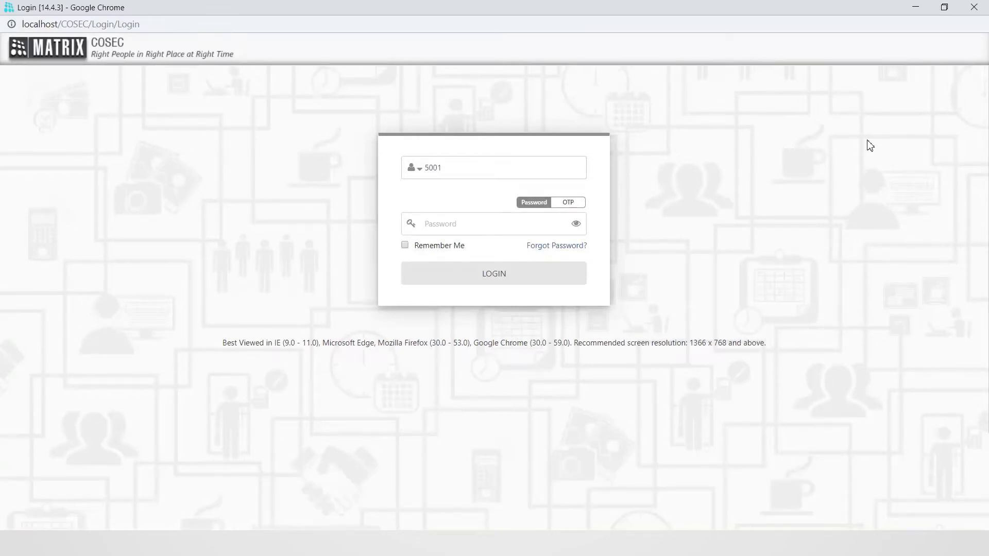
pyautogui.click(494, 273)
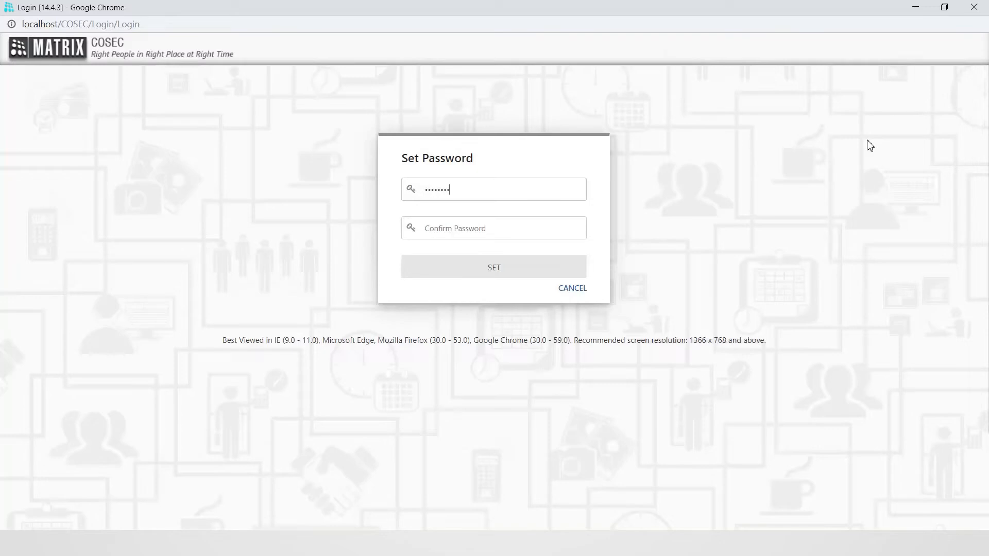
pyautogui.click(494, 227)
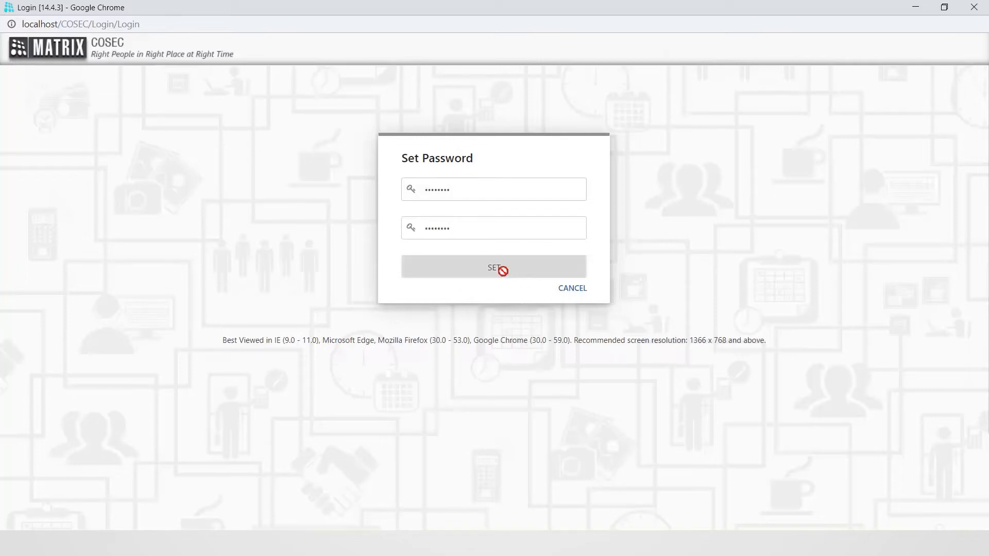
pyautogui.click(493, 267)
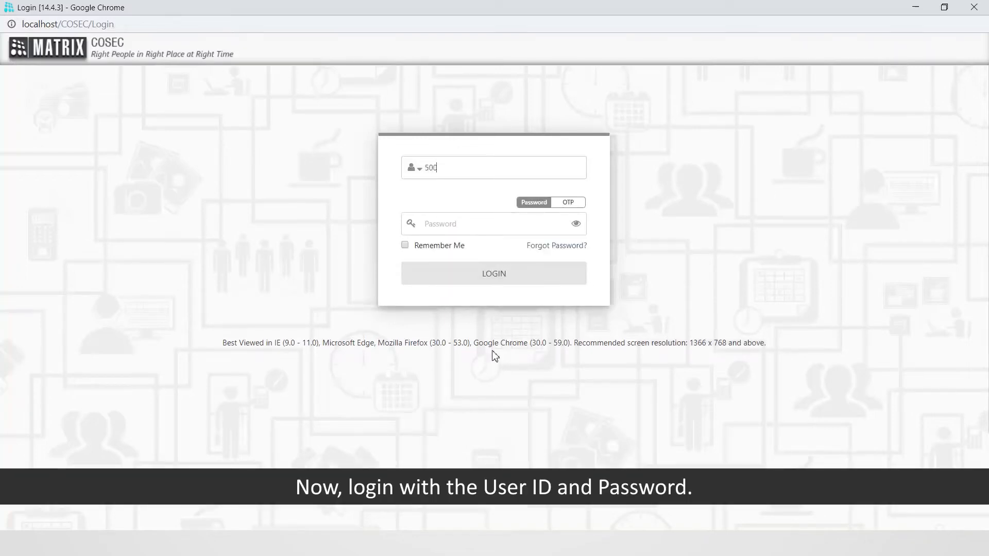
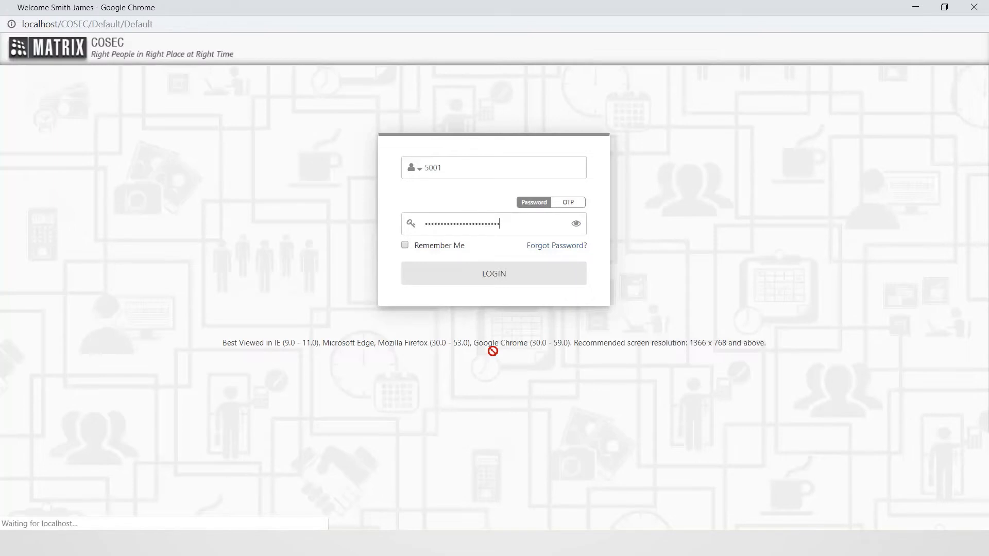
# Log in as user 5001 with the new password
pyautogui.click(493, 273)
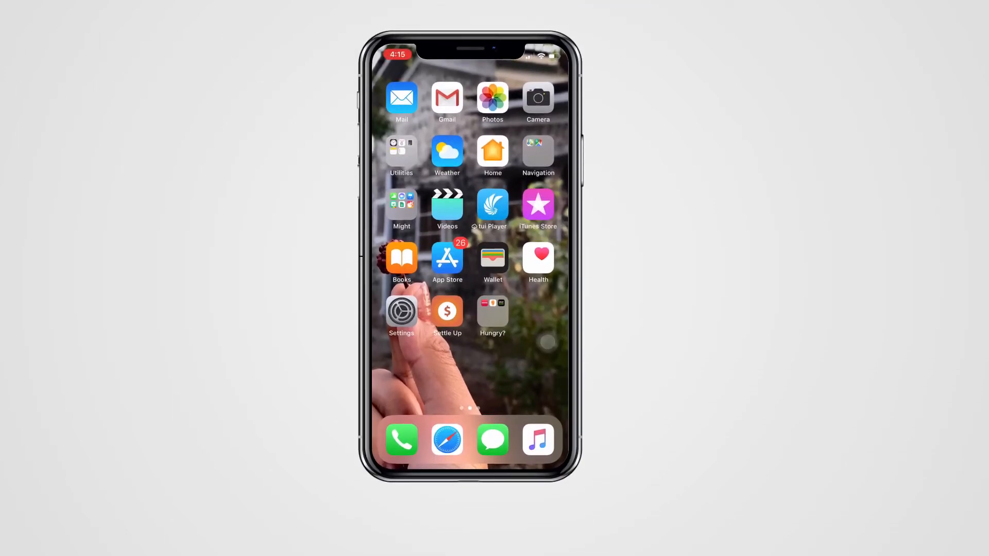
# Search the App Store for 'cosec apta' and download COSEC APTA until it installs
pyautogui.click(446, 256)
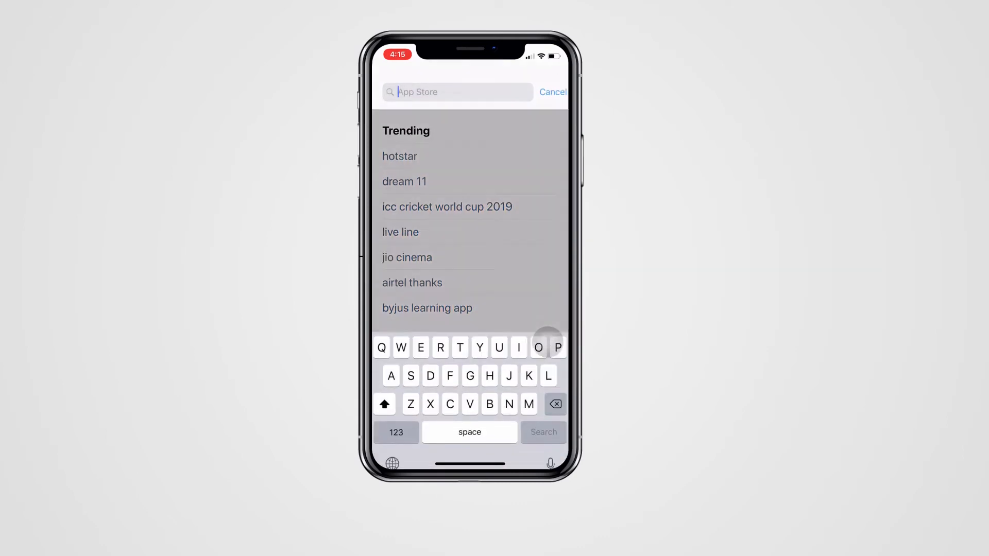
pyautogui.write('Cose')
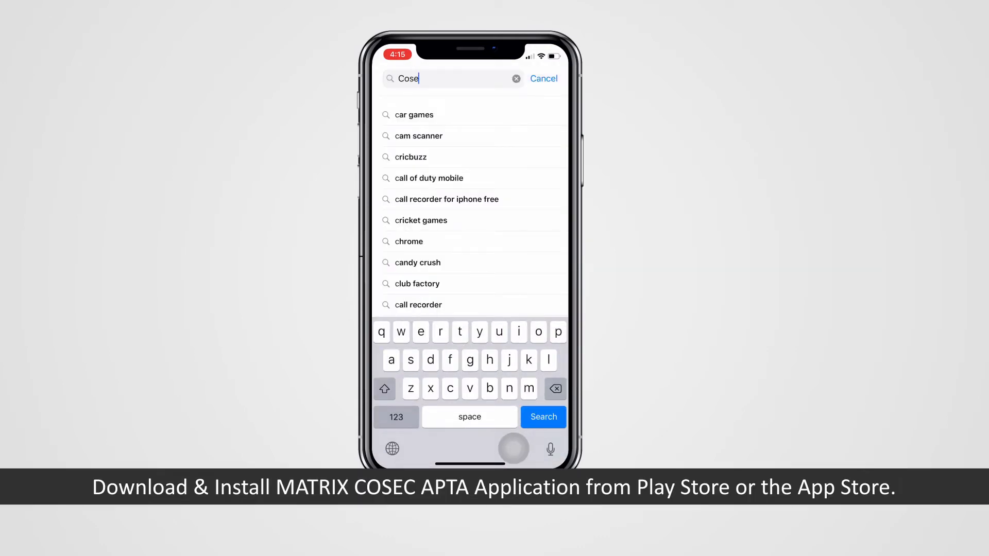
pyautogui.write('c apta')
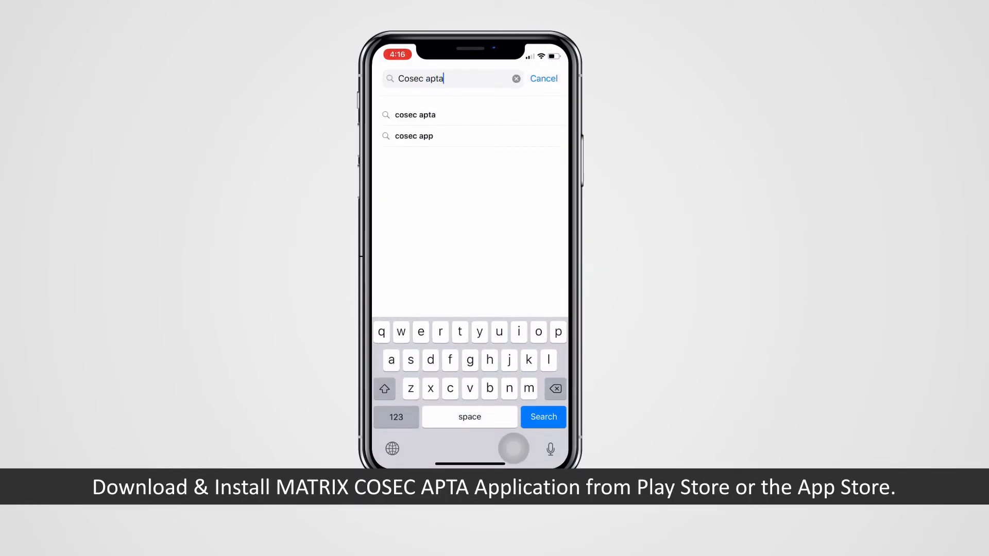
pyautogui.click(543, 417)
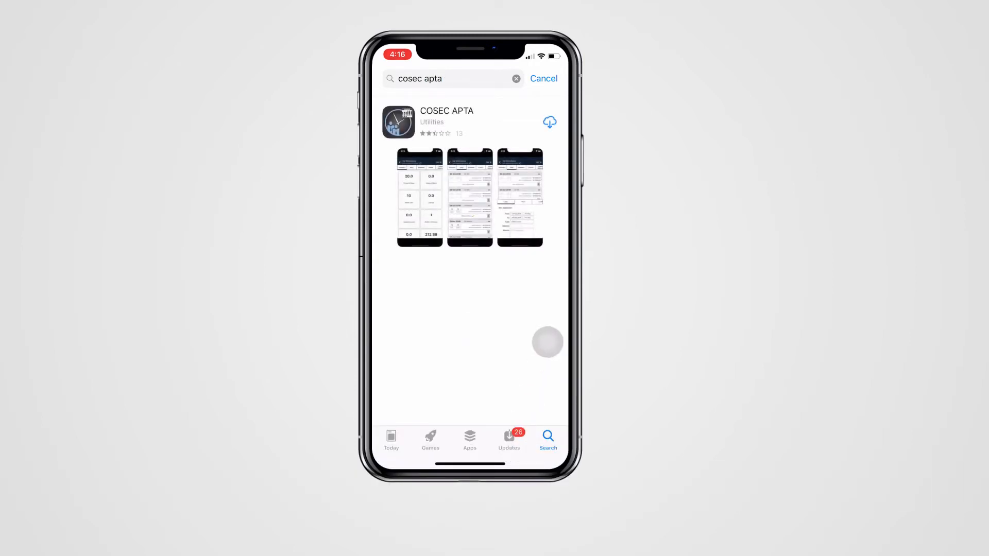
pyautogui.click(549, 122)
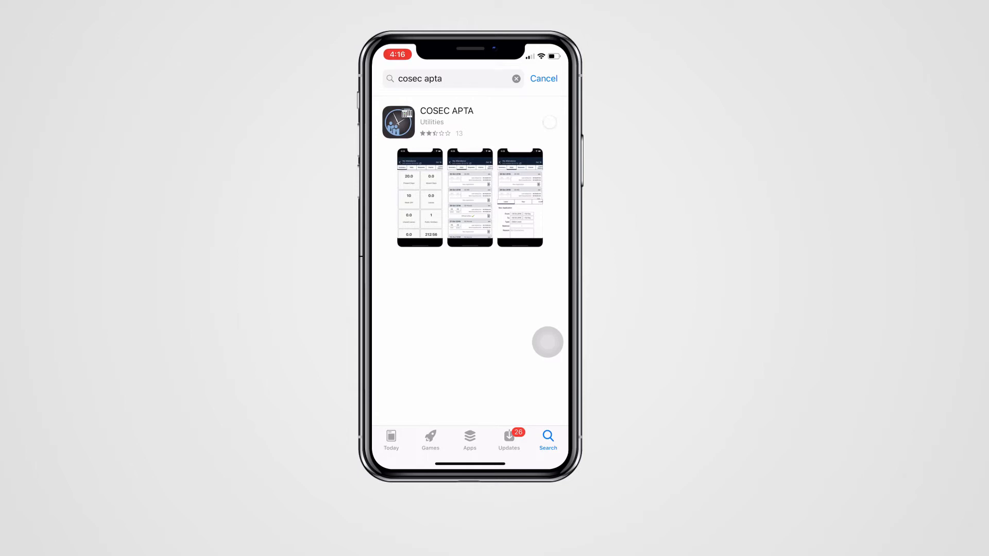
pyautogui.click(550, 122)
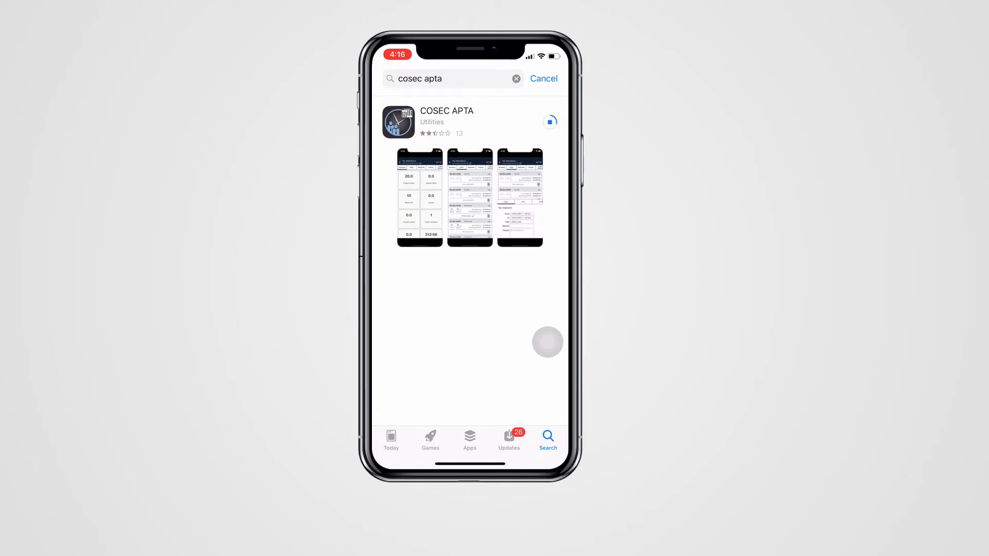
pyautogui.click(550, 121)
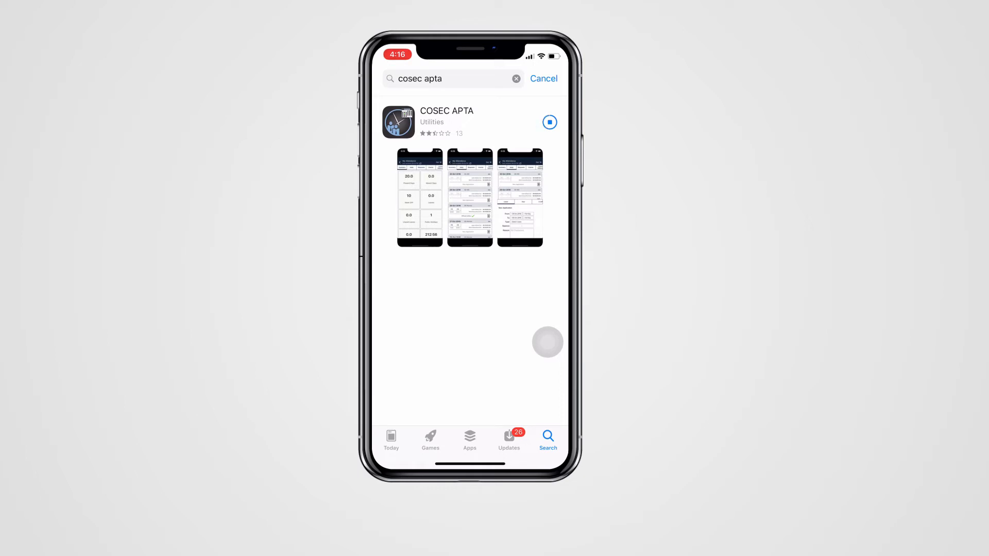
pyautogui.click(549, 122)
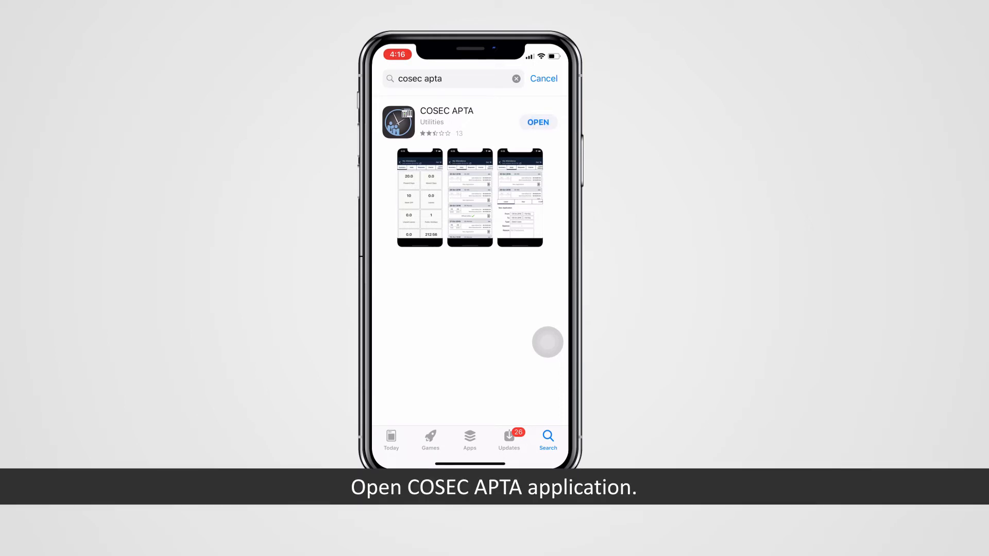
# Launch COSEC APTA and allow it to send notifications
pyautogui.click(537, 121)
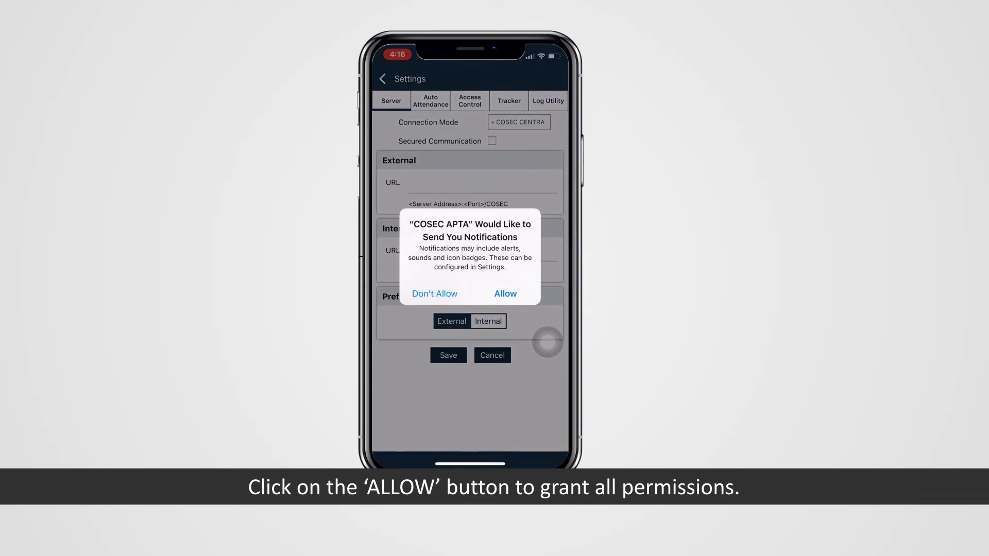
pyautogui.click(506, 294)
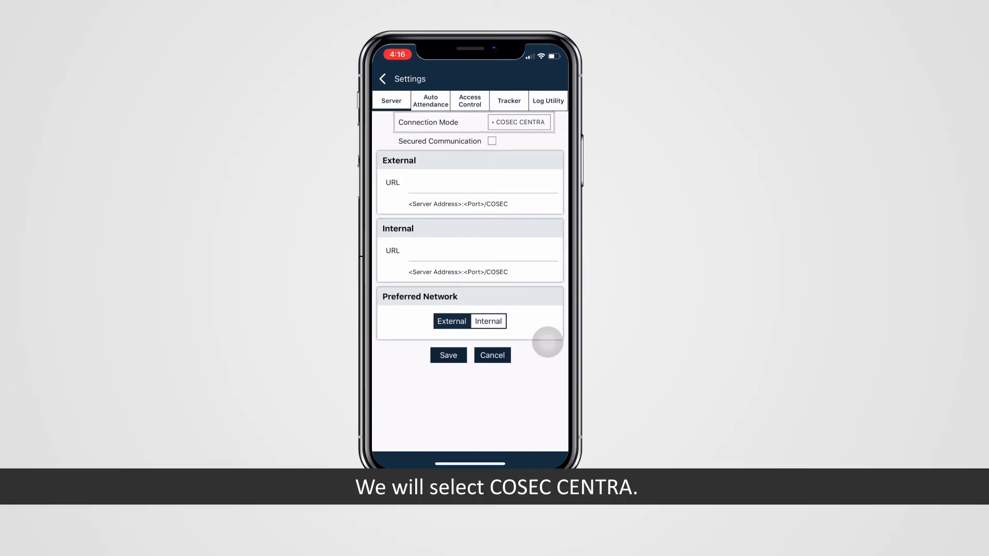
# Enter internal server URL 10.0.128.126/COSEC and save the server connection settings
pyautogui.click(479, 250)
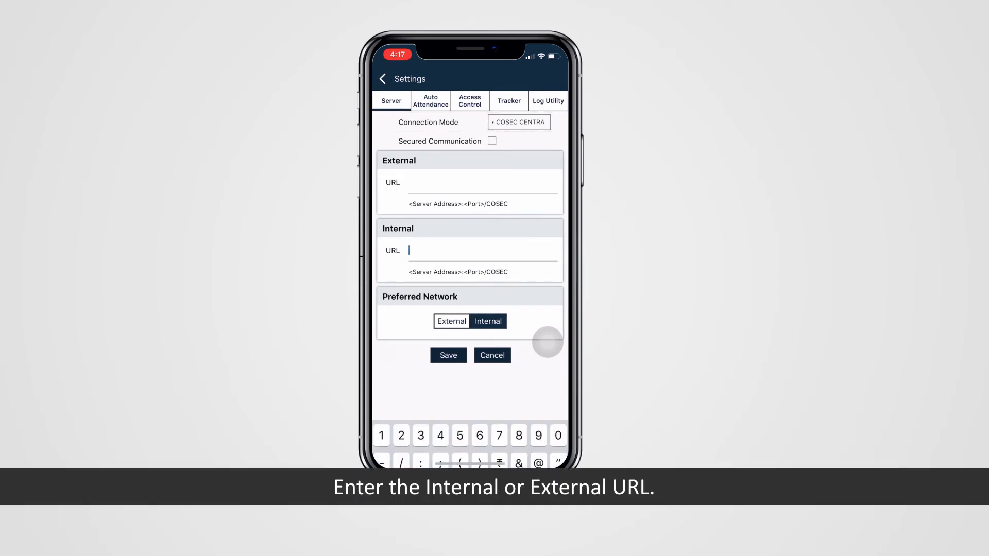
pyautogui.write('10.0')
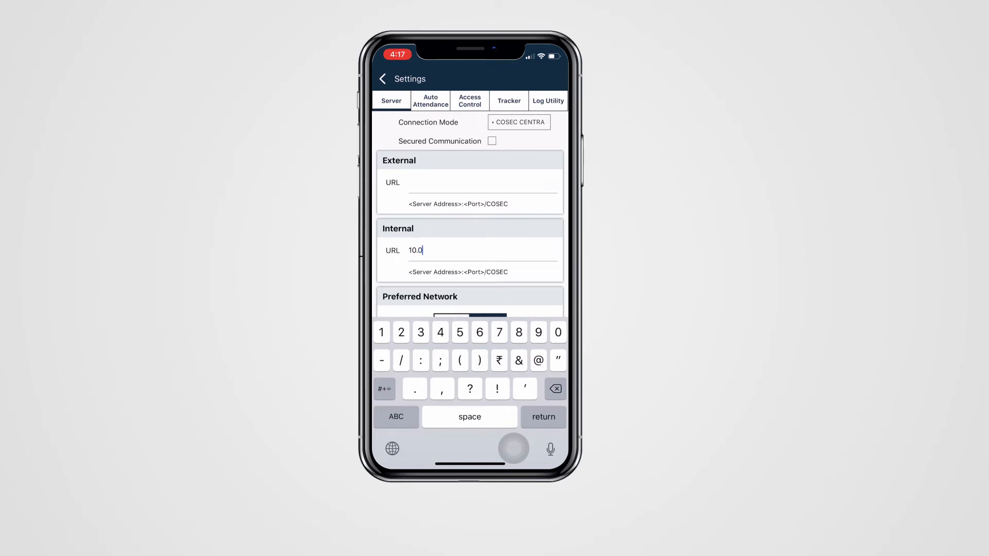
pyautogui.write('128')
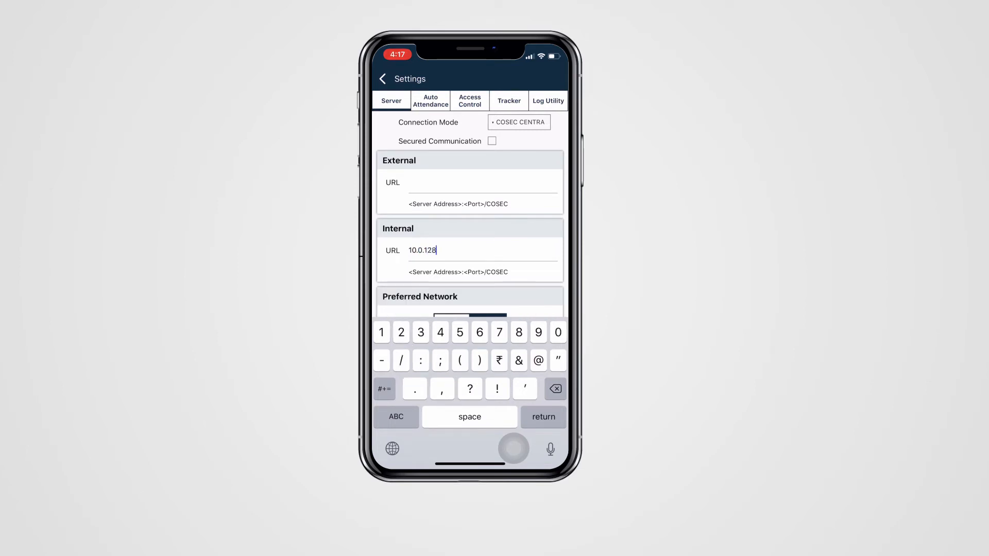
pyautogui.write('.126')
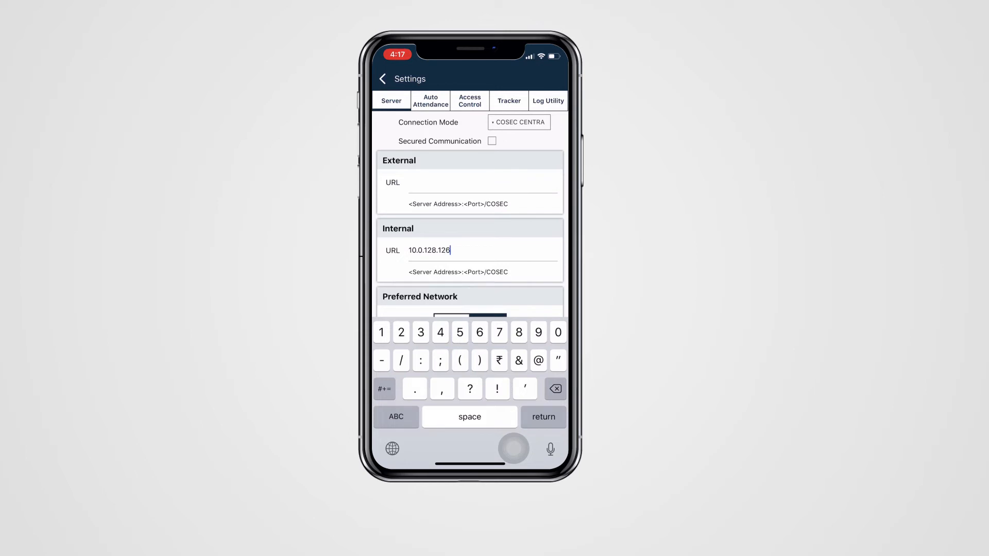
pyautogui.write('/')
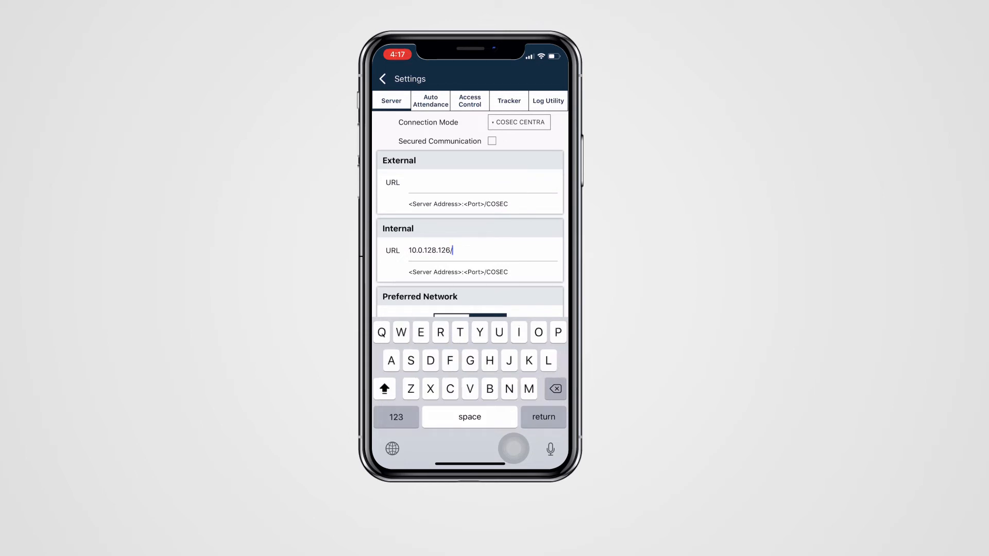
pyautogui.write('COSEC')
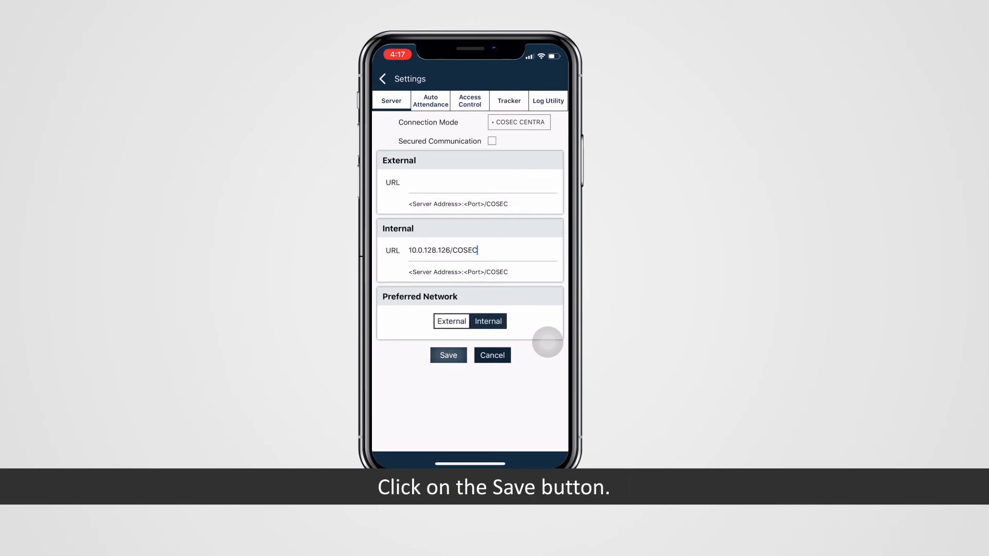
pyautogui.click(448, 355)
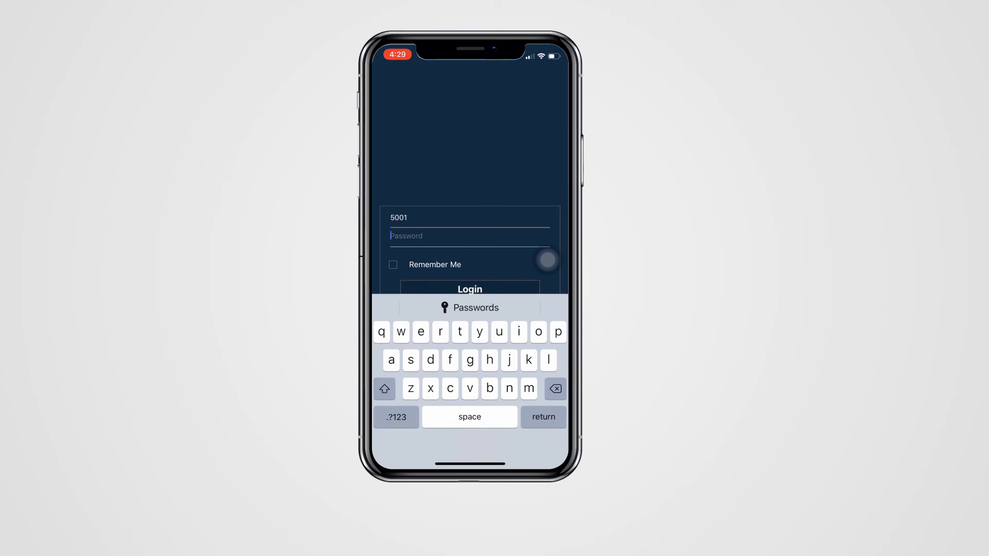
# Log in as user 5001 and register this phone with the COSEC server
pyautogui.write('5')
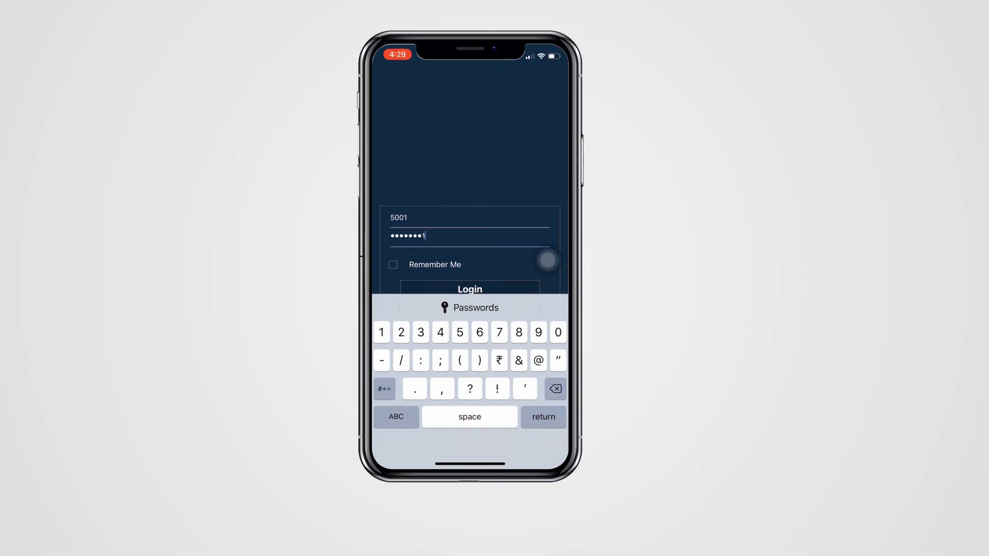
pyautogui.click(469, 289)
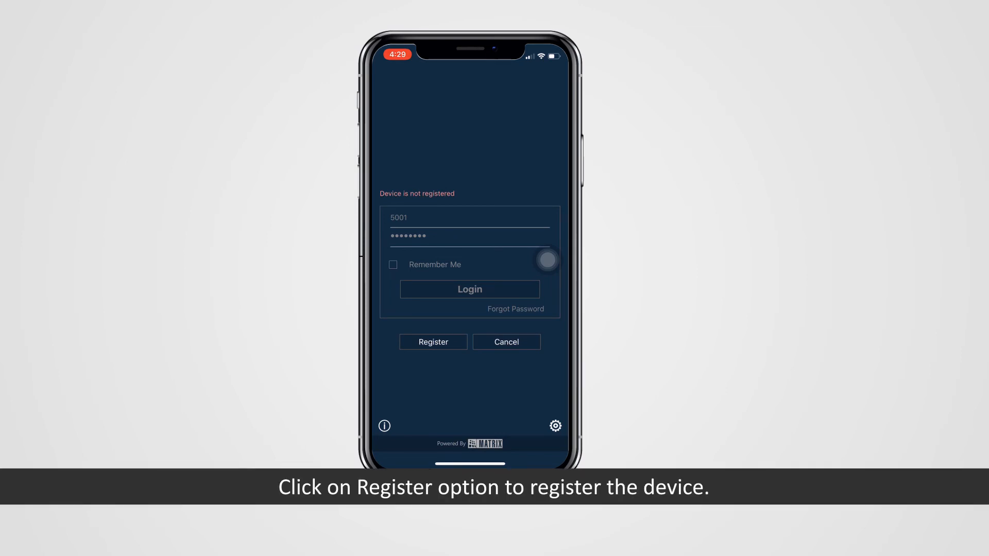
pyautogui.click(432, 342)
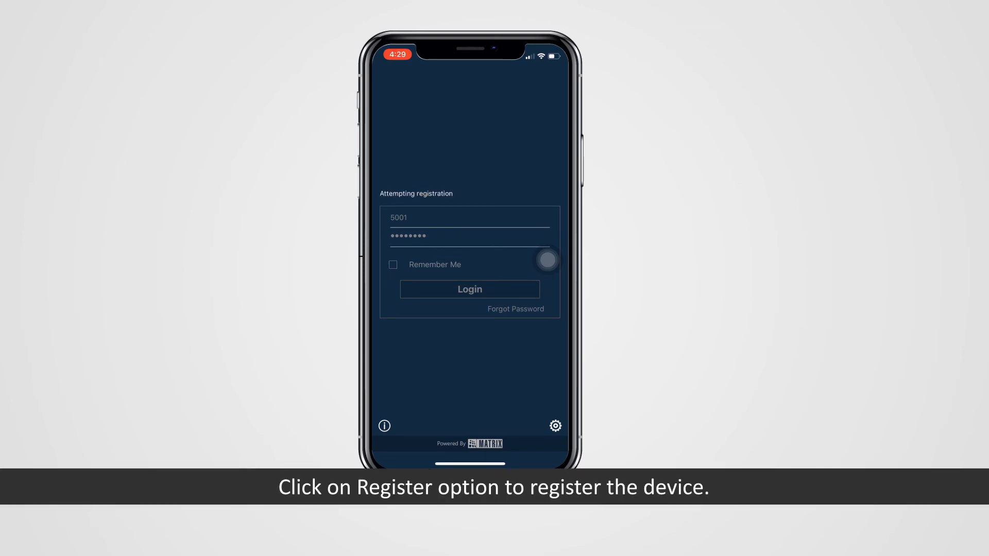
pyautogui.click(469, 289)
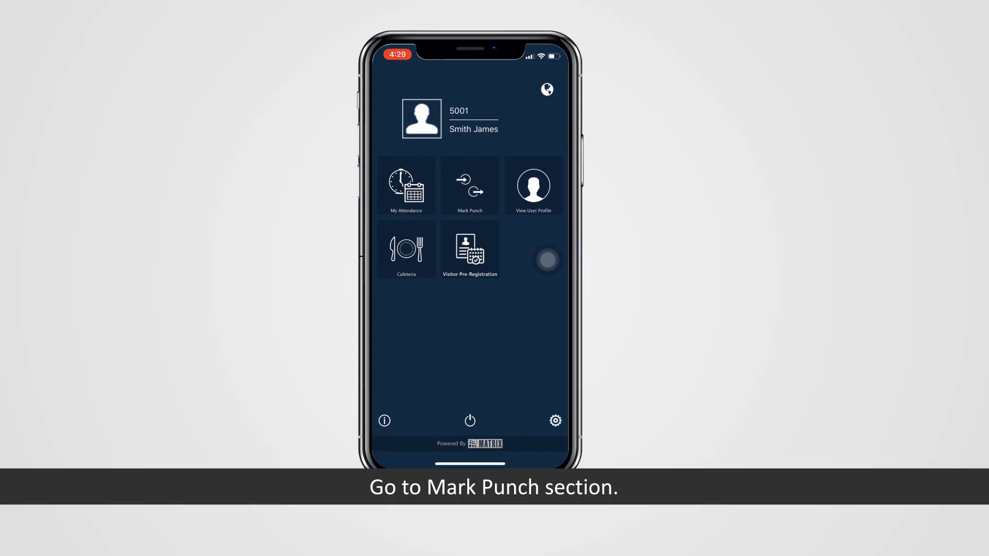
pyautogui.click(469, 186)
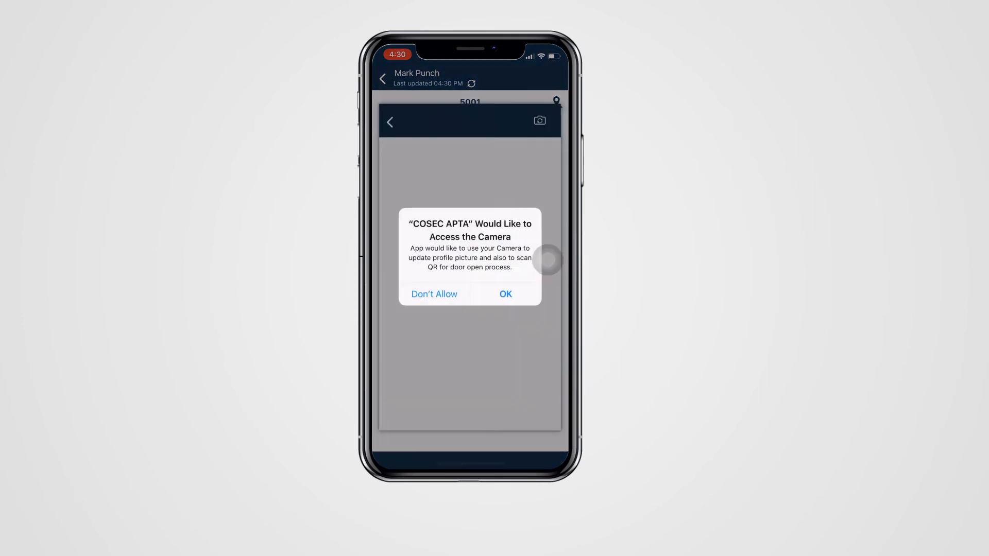
pyautogui.click(505, 294)
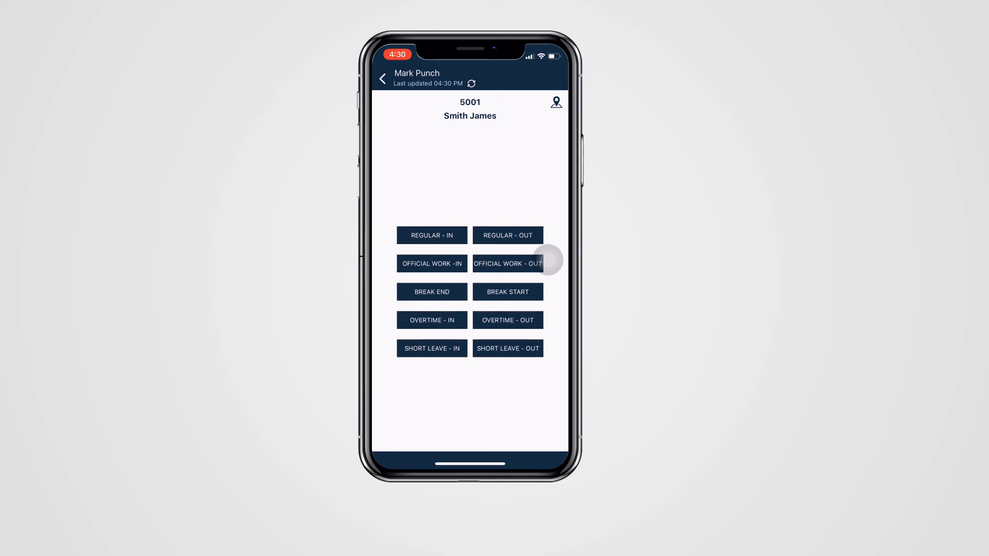
pyautogui.click(383, 78)
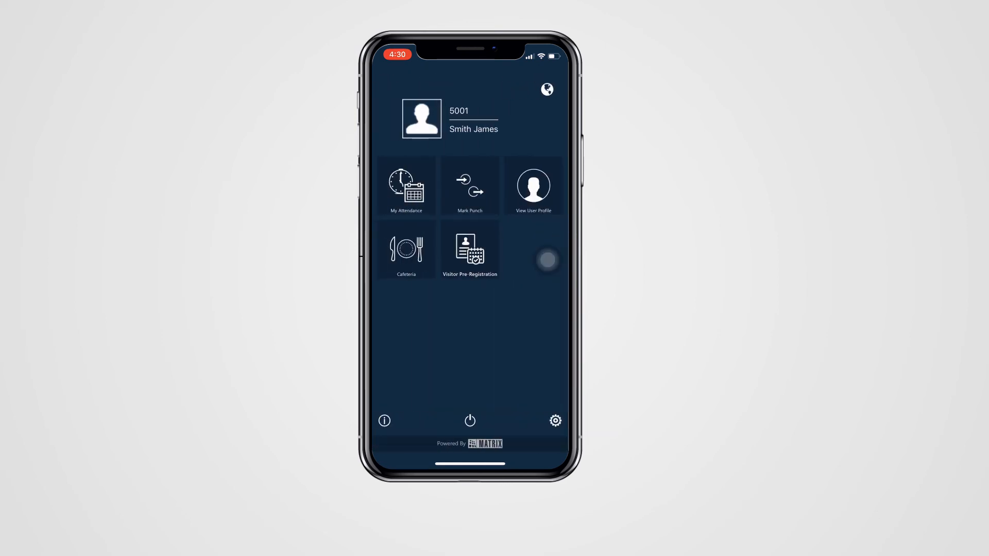
# Open My Attendance and scroll the Daily tab's June 2019 punches, including today's 09:02 and 16:30
pyautogui.click(405, 186)
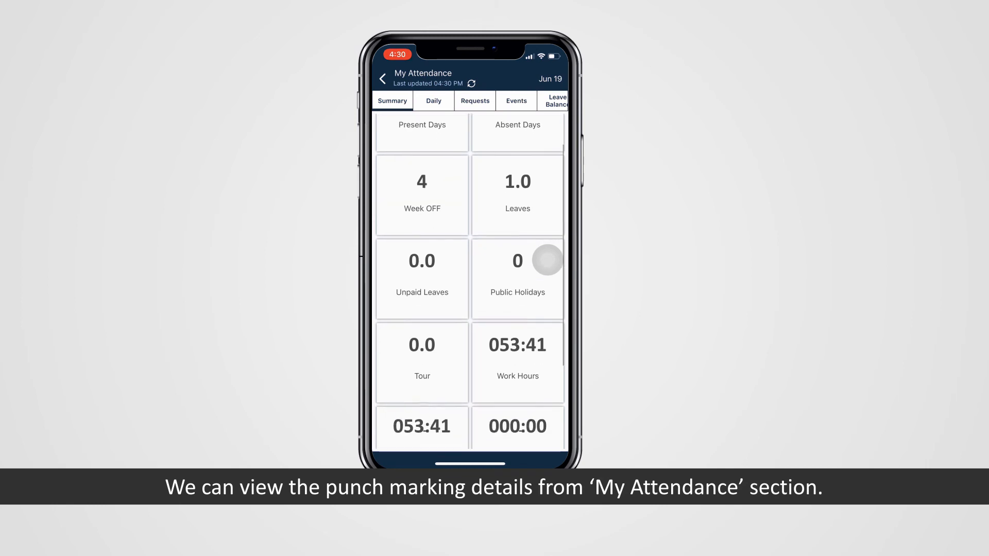
pyautogui.scroll(3)
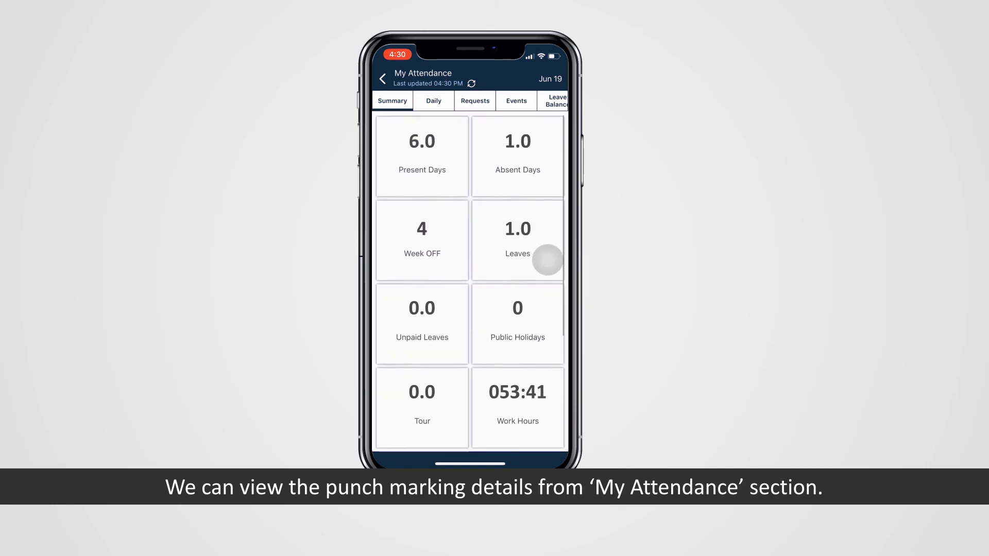
pyautogui.click(433, 100)
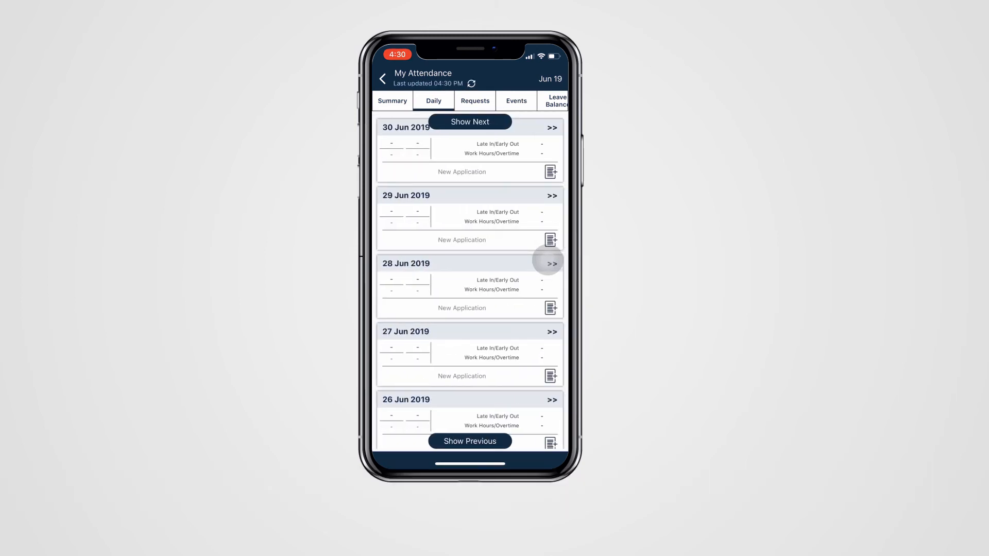
pyautogui.scroll(-3)
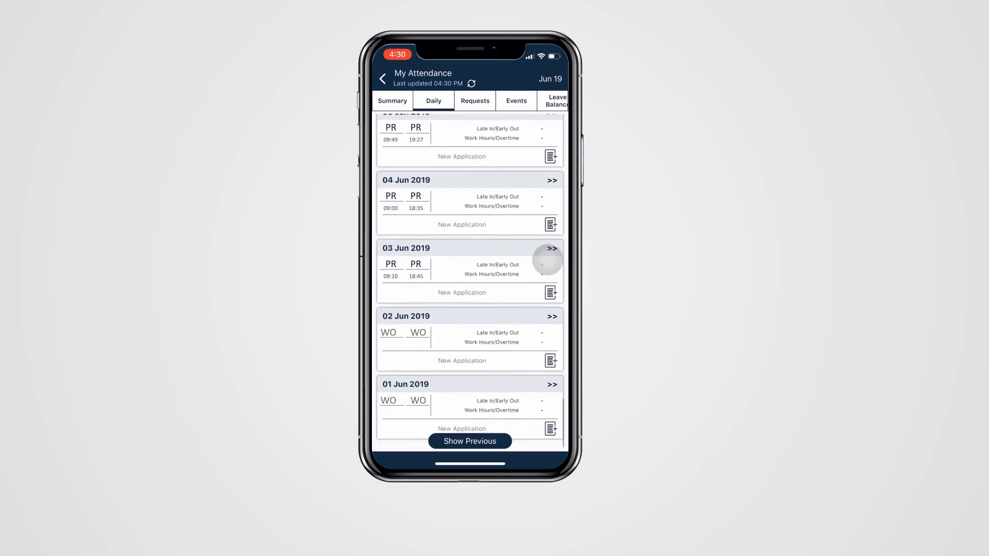
pyautogui.scroll(3)
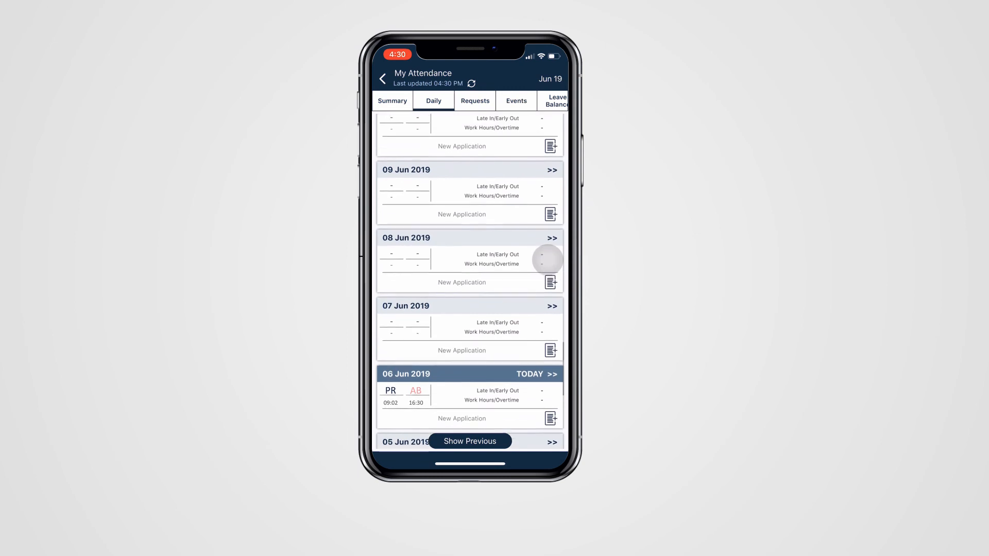